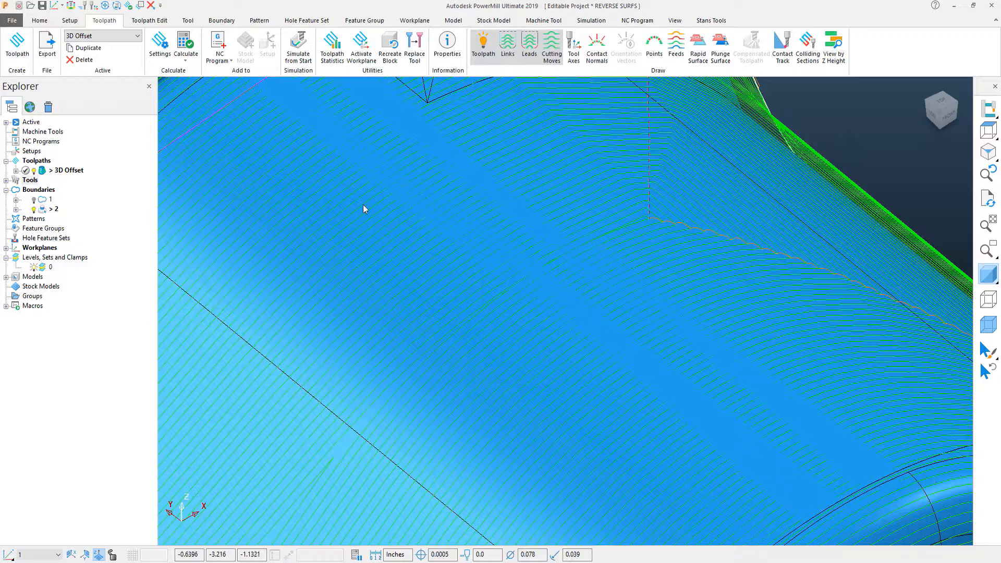
{"action": "mouse_move", "coordinate": [489, 210]}
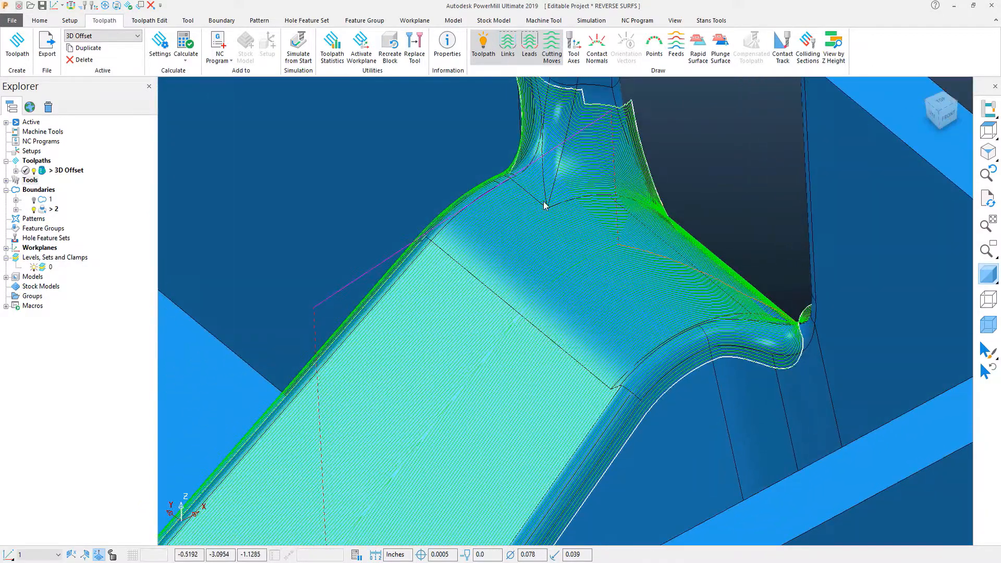
Bring up the context menu of the 3D Offset toolpath to reach its settings.
{"action": "right_click", "coordinate": [68, 170]}
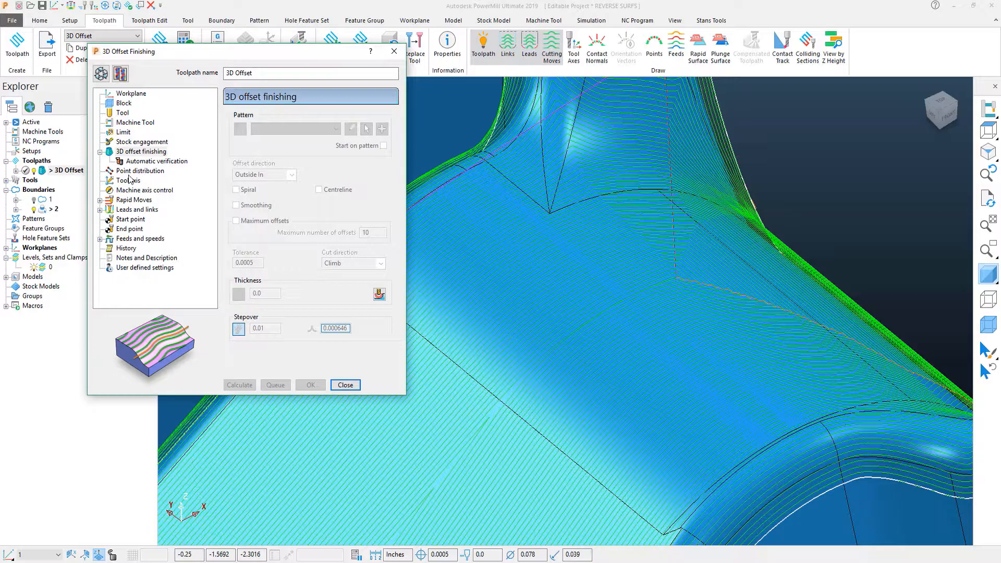
Unlock the Point distribution settings and select the Mesh factor value of 3.0.
{"action": "left_click", "coordinate": [141, 171]}
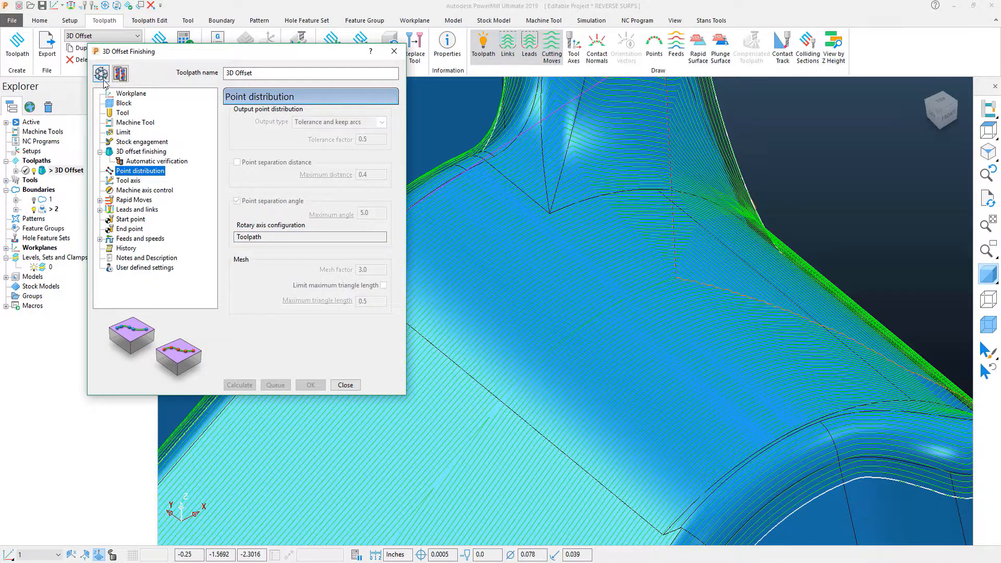
{"action": "left_click", "coordinate": [100, 74]}
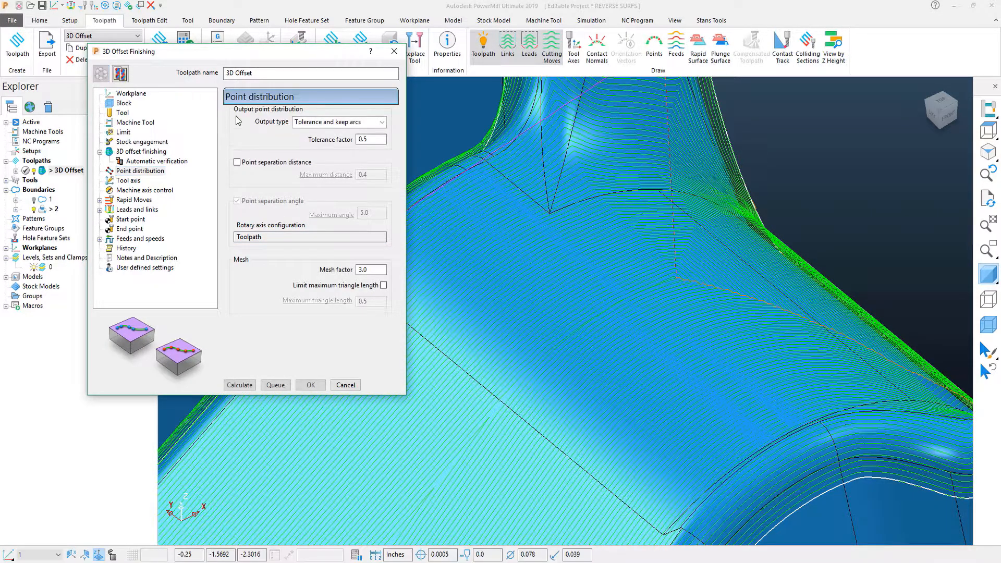
{"action": "triple_click", "coordinate": [370, 269]}
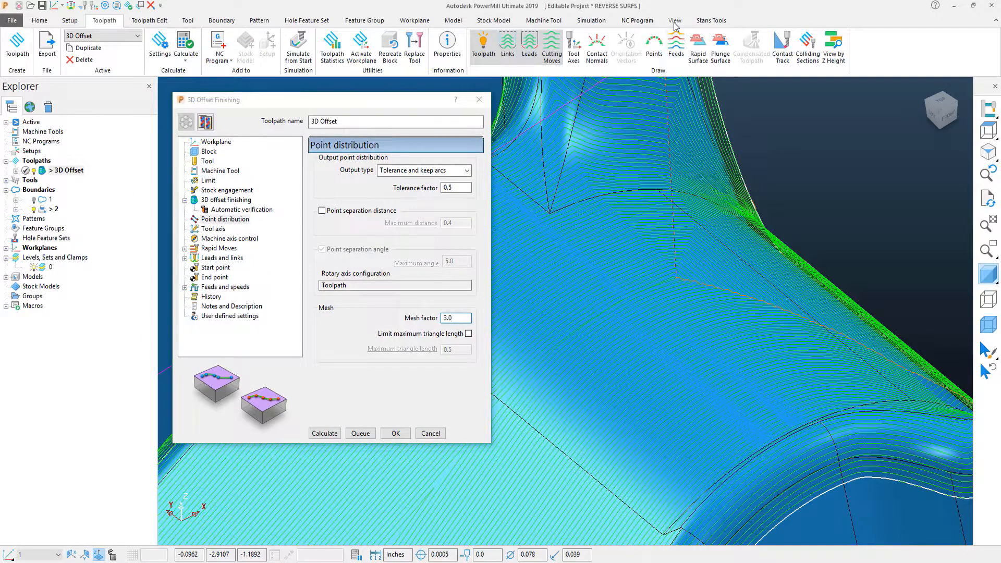
{"action": "left_click", "coordinate": [674, 20]}
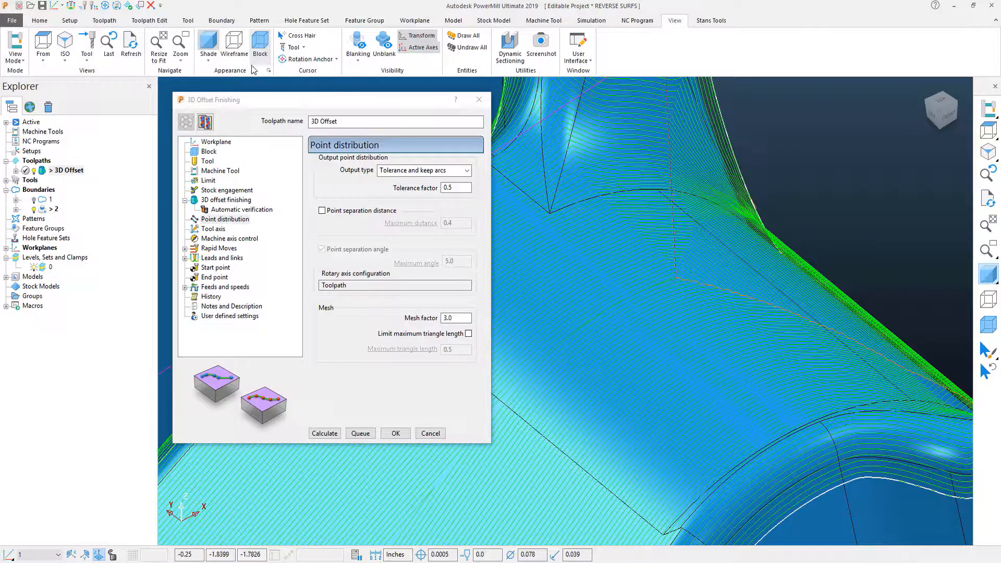
Open Machining Model Drawing Options from Appearance and move the dialogs aside.
{"action": "left_click", "coordinate": [269, 70]}
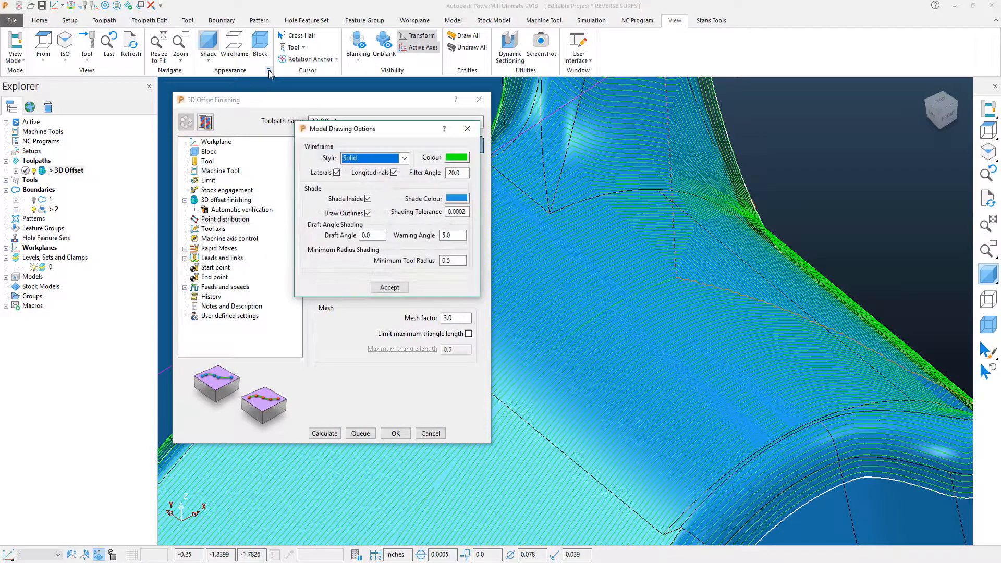
{"action": "left_click_drag", "start_coordinate": [342, 128], "coordinate": [242, 58]}
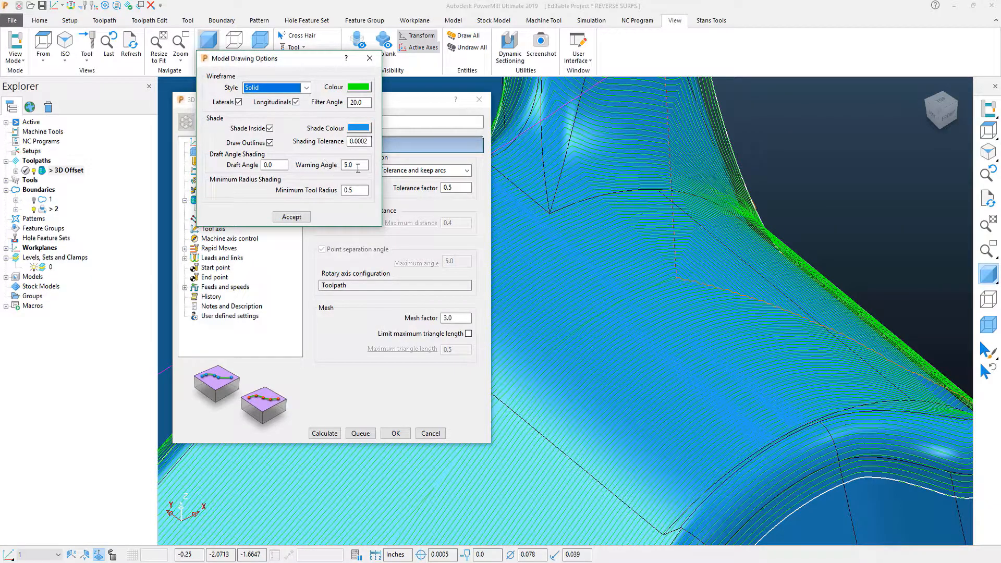
{"action": "mouse_move", "coordinate": [254, 142]}
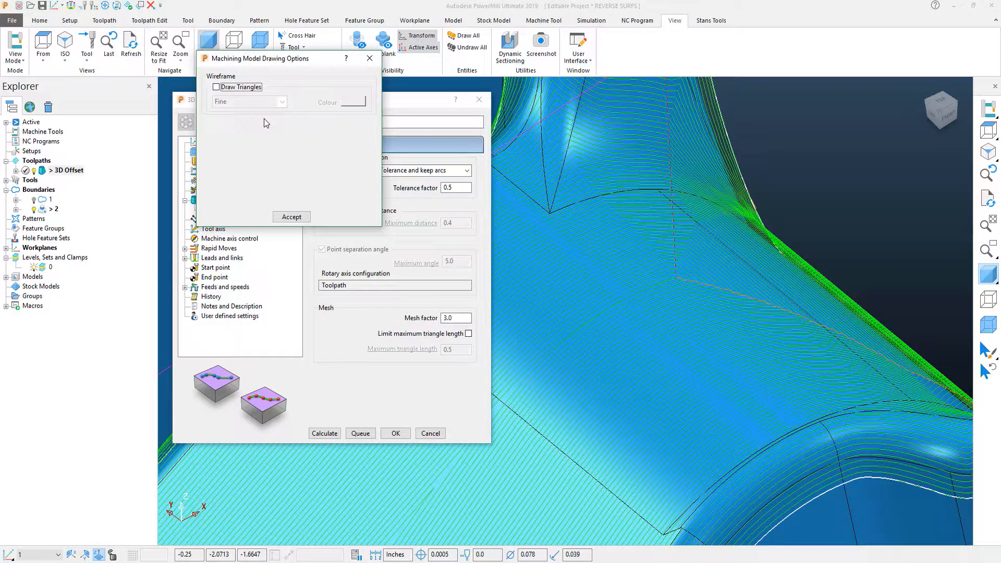
{"action": "left_click_drag", "start_coordinate": [258, 57], "coordinate": [319, 95]}
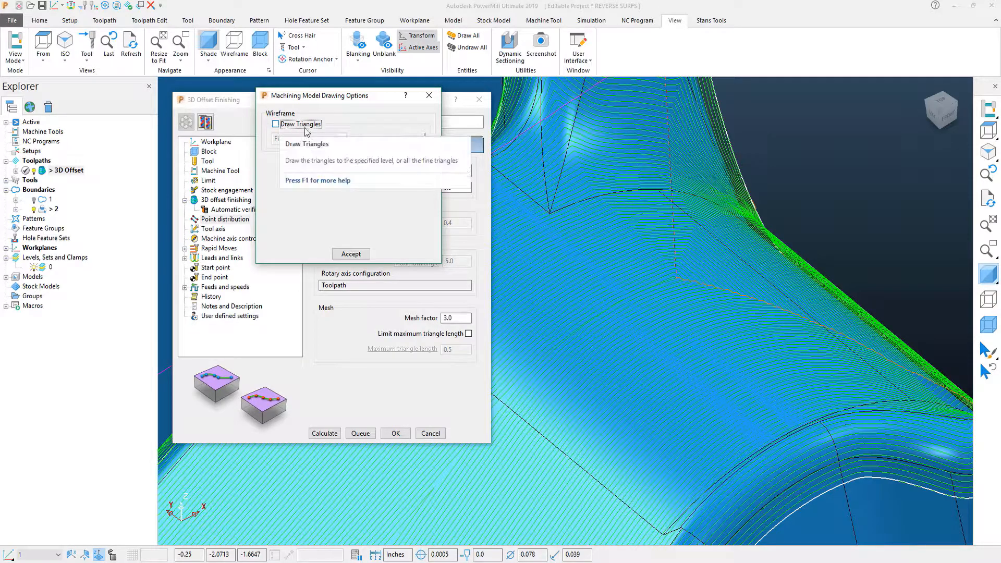
Preview the fine triangle mesh, then hide it and accept the drawing options.
{"action": "left_click", "coordinate": [277, 124]}
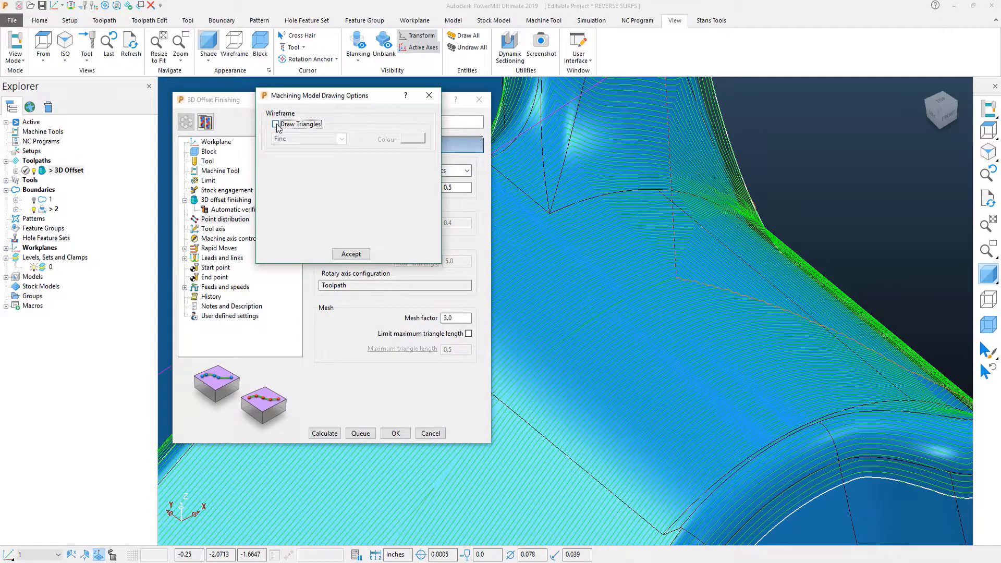
{"action": "left_click", "coordinate": [277, 124]}
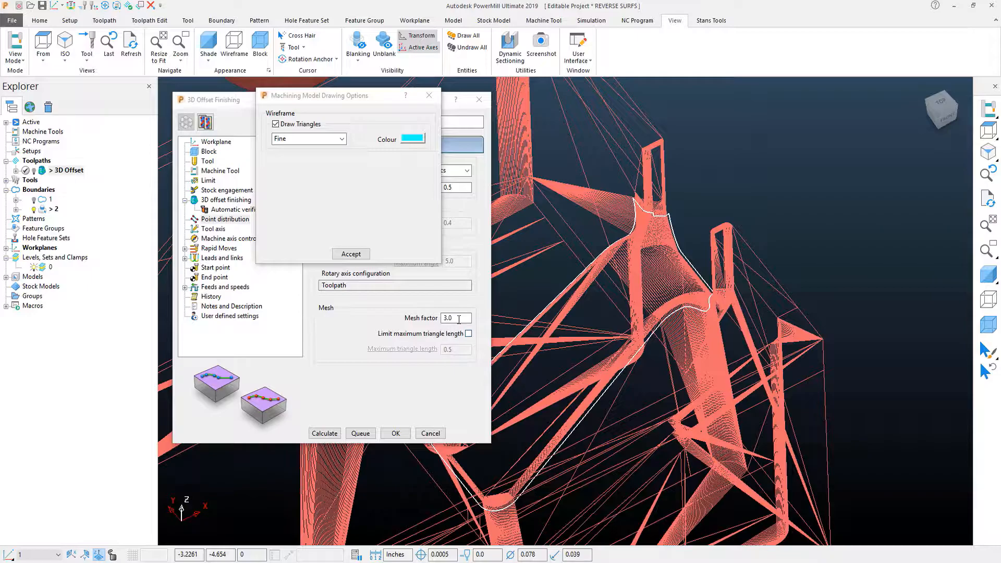
{"action": "mouse_move", "coordinate": [715, 310]}
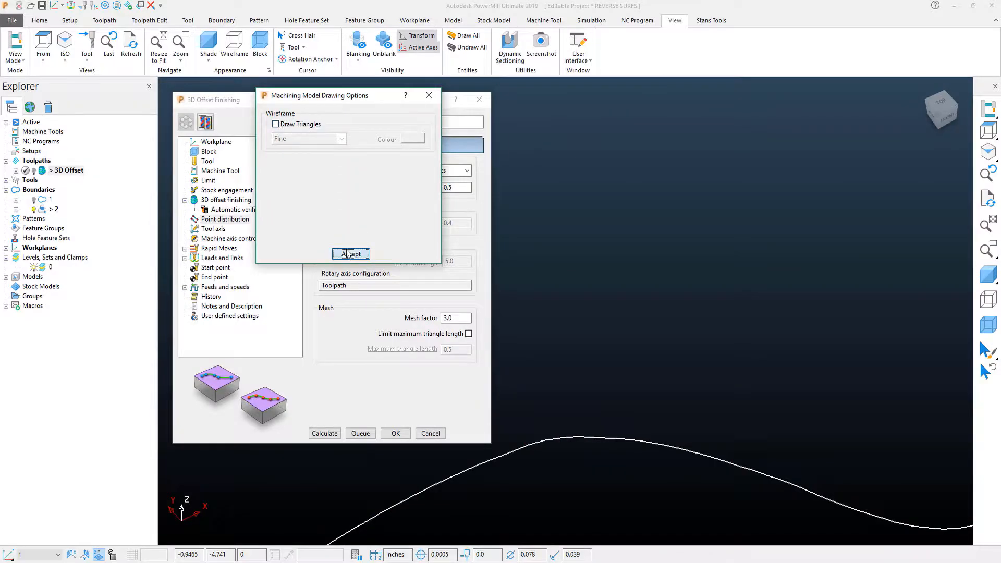
{"action": "left_click", "coordinate": [350, 253]}
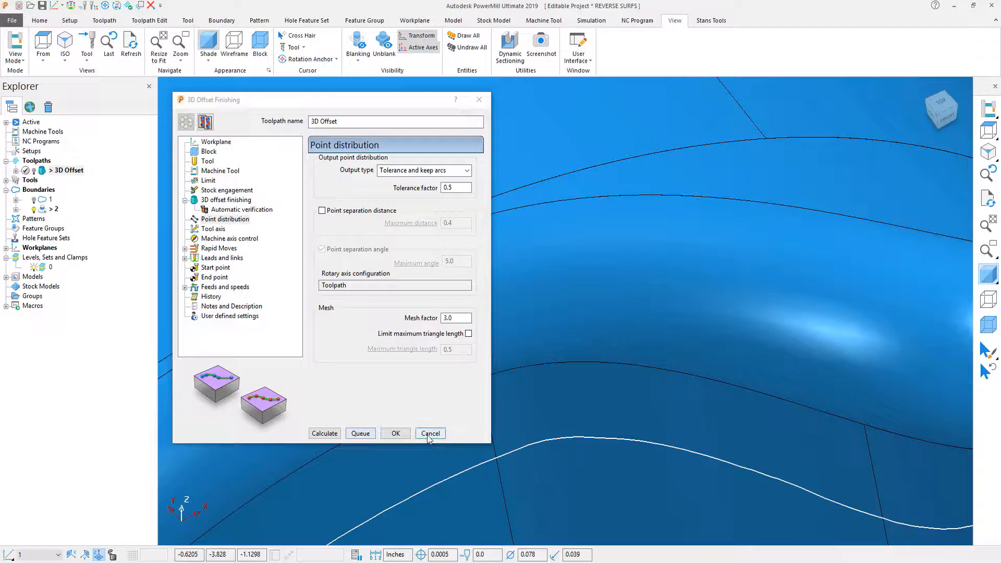
Cancel the settings, duplicate 3D Offset into 3D Offset_1, and open the copy's settings.
{"action": "left_click", "coordinate": [430, 433]}
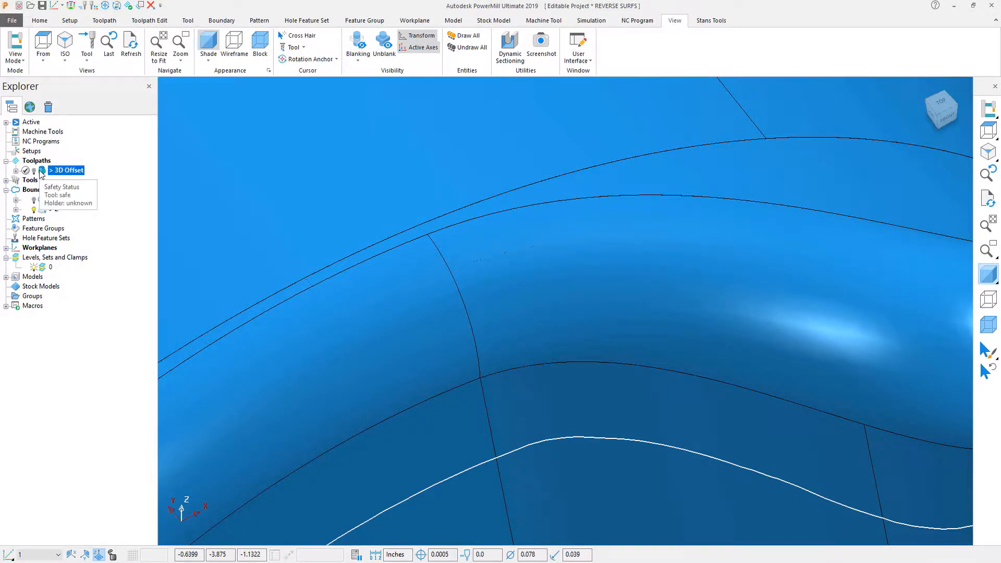
{"action": "right_click", "coordinate": [65, 170]}
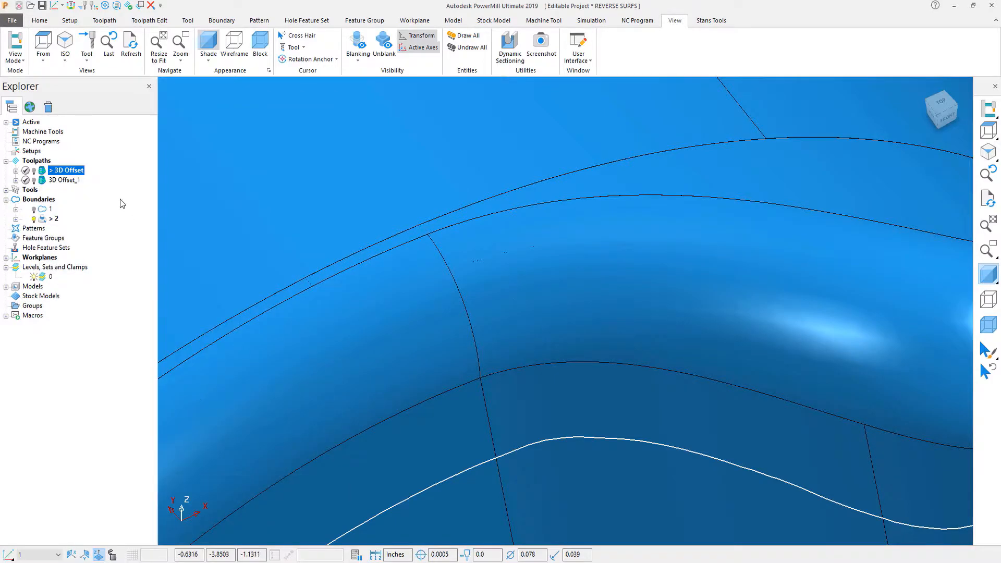
{"action": "left_click", "coordinate": [72, 180]}
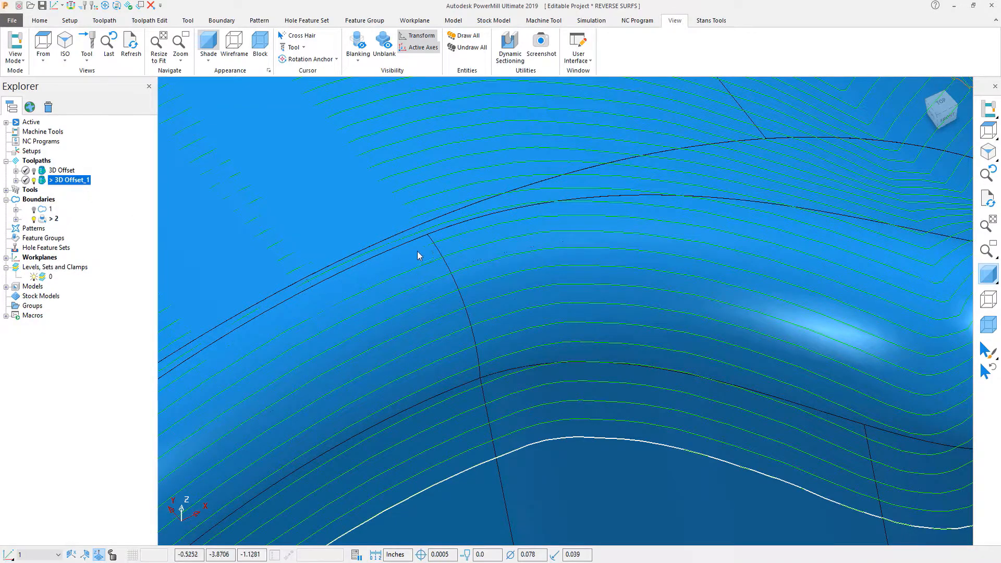
{"action": "right_click", "coordinate": [72, 180]}
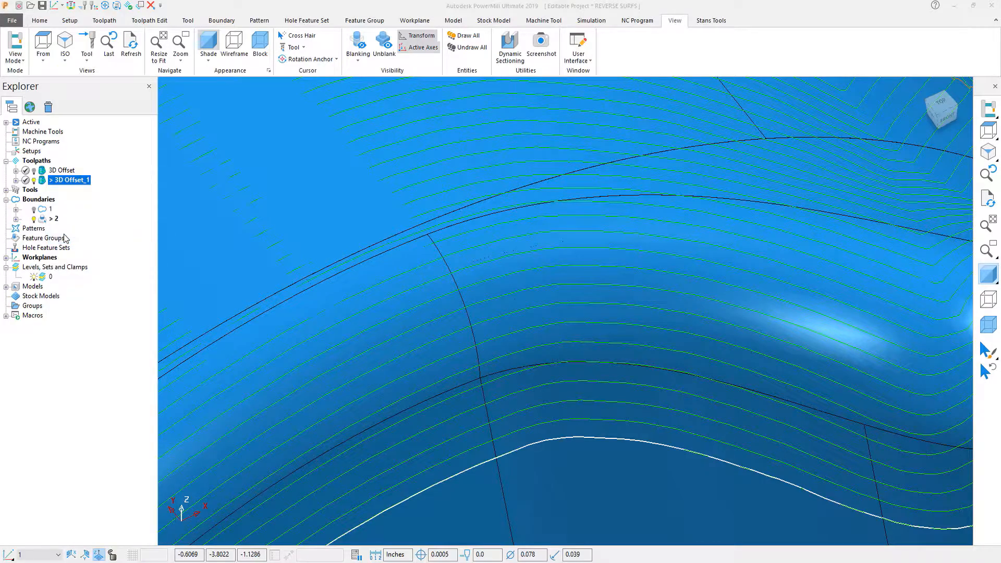
{"action": "double_click", "coordinate": [72, 180]}
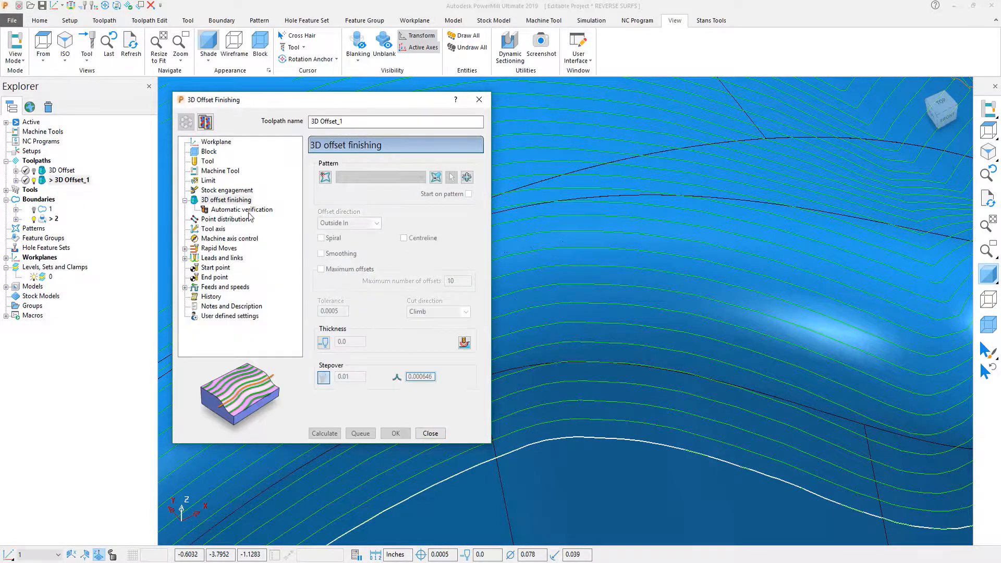
Set Point distribution Mesh factor to 0.2 and recalculate 3D Offset_1.
{"action": "left_click", "coordinate": [225, 219]}
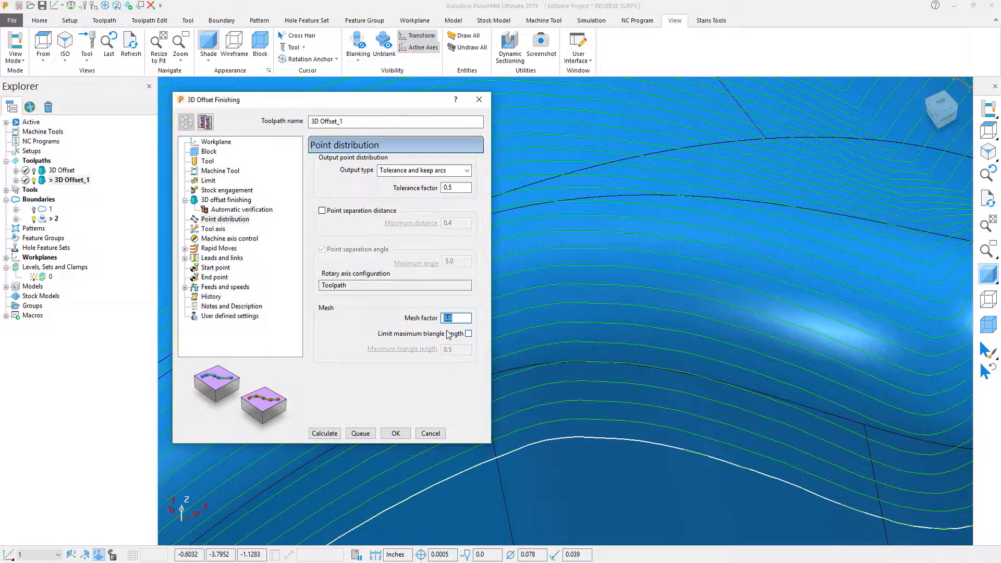
{"action": "type", "text": ".2"}
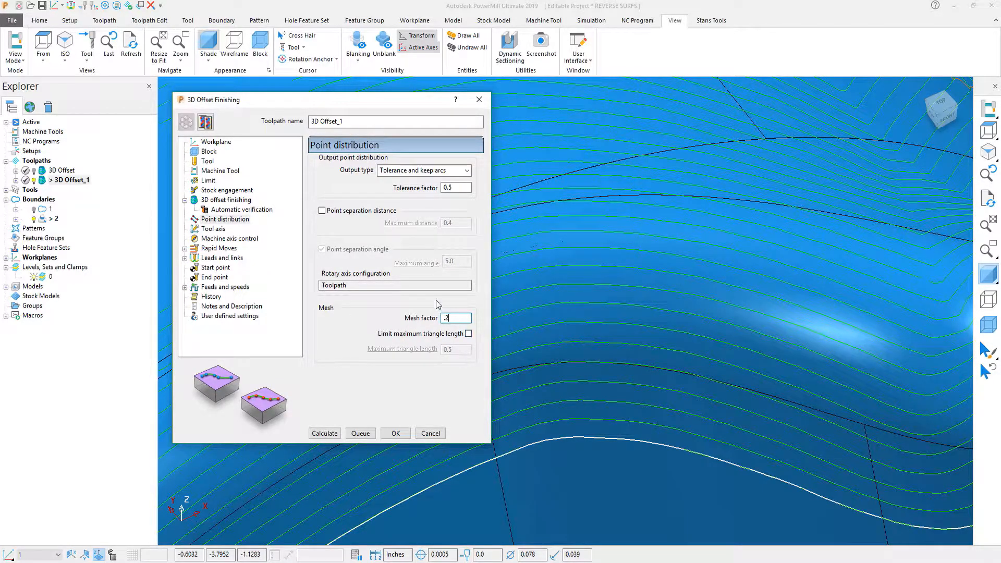
{"action": "left_click", "coordinate": [324, 433]}
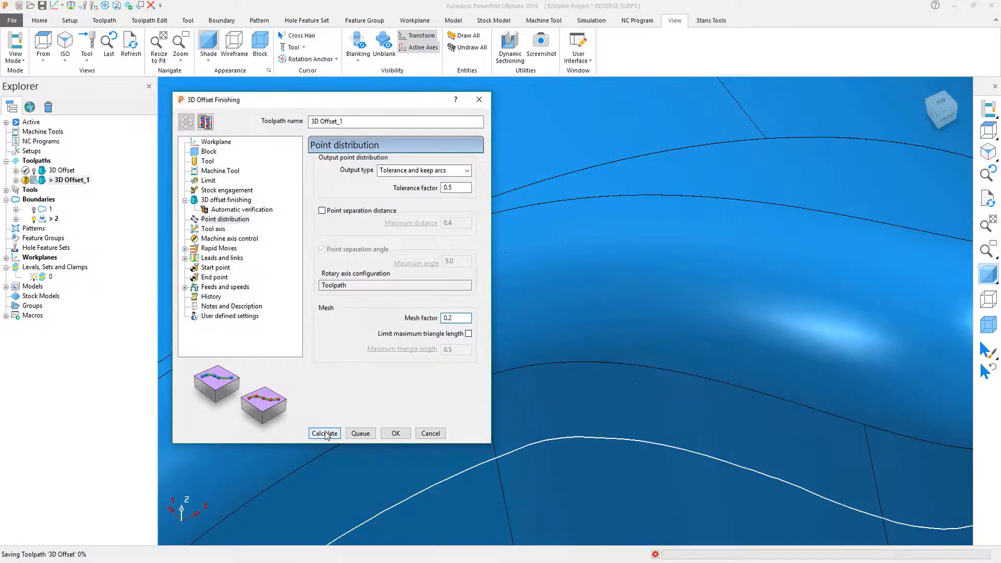
{"action": "left_click", "coordinate": [324, 433]}
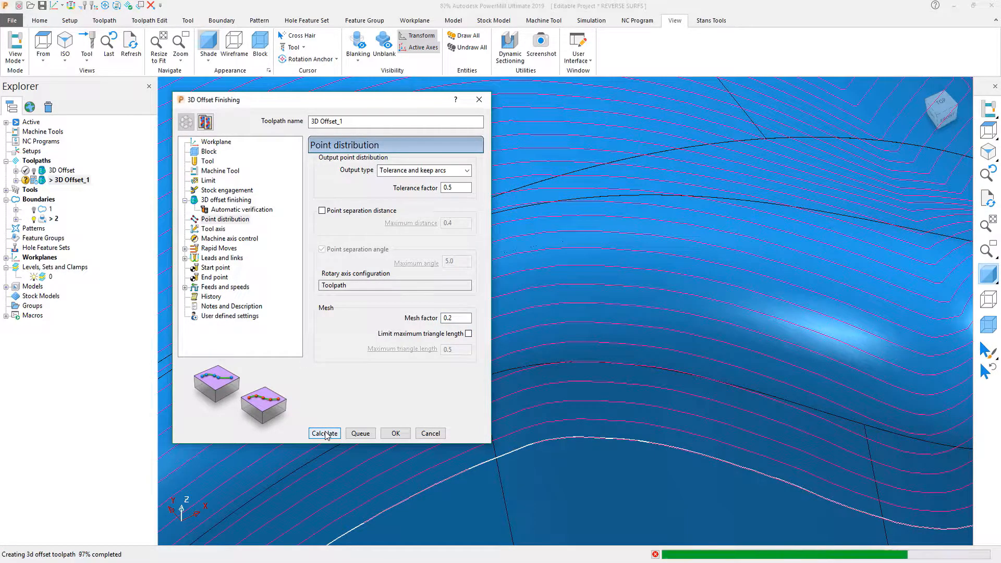
{"action": "left_click", "coordinate": [324, 432]}
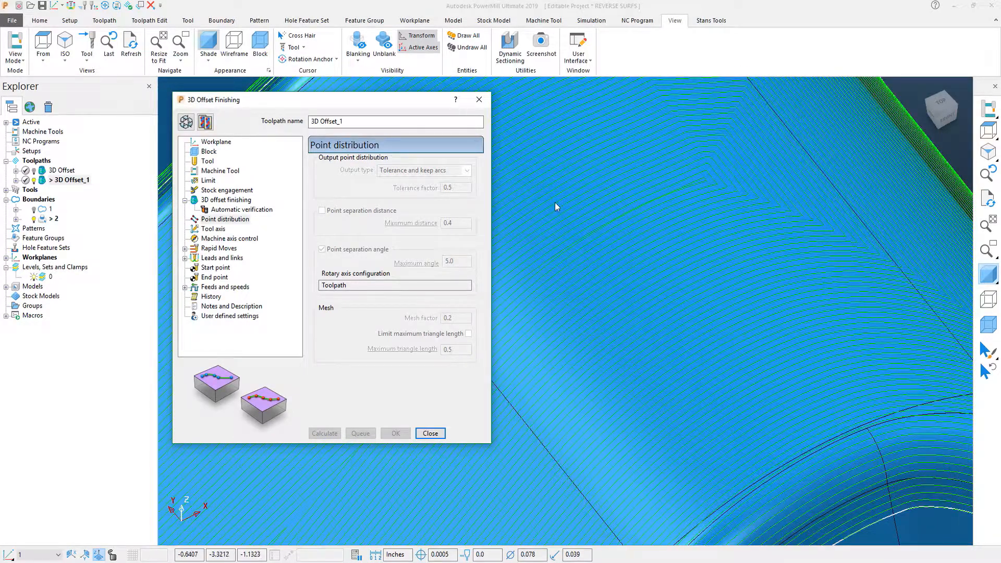
{"action": "mouse_move", "coordinate": [617, 252]}
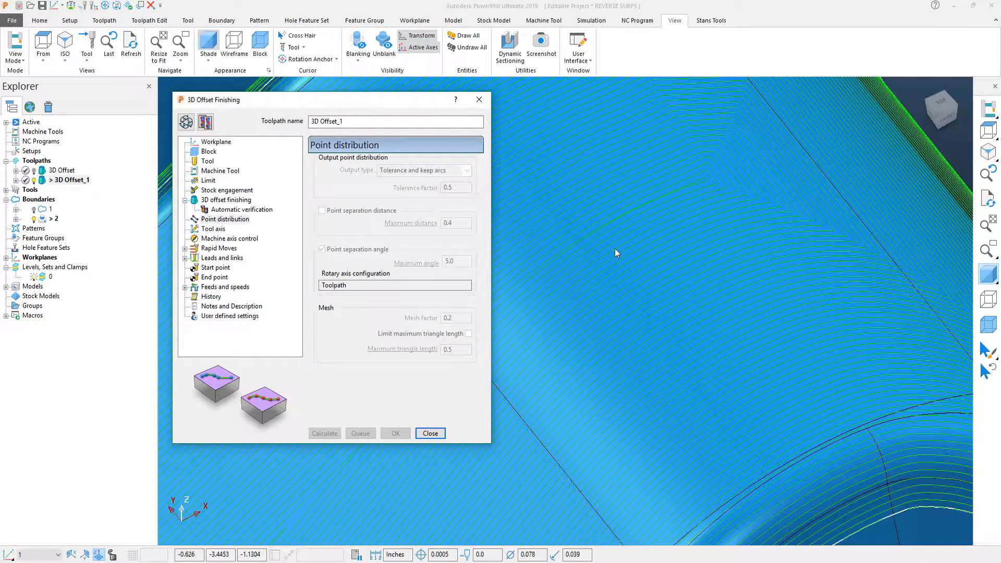
{"action": "mouse_move", "coordinate": [582, 292]}
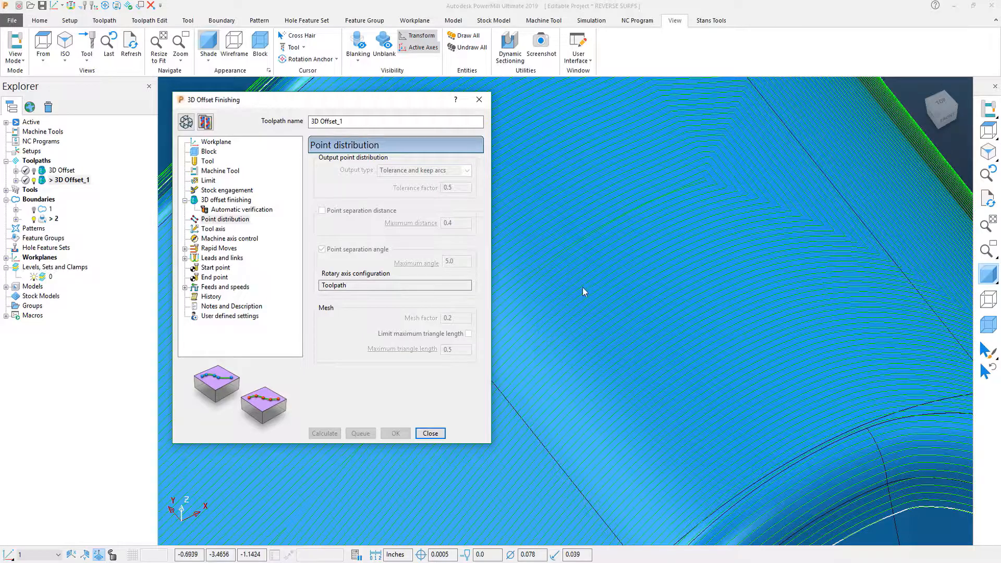
{"action": "mouse_move", "coordinate": [662, 356]}
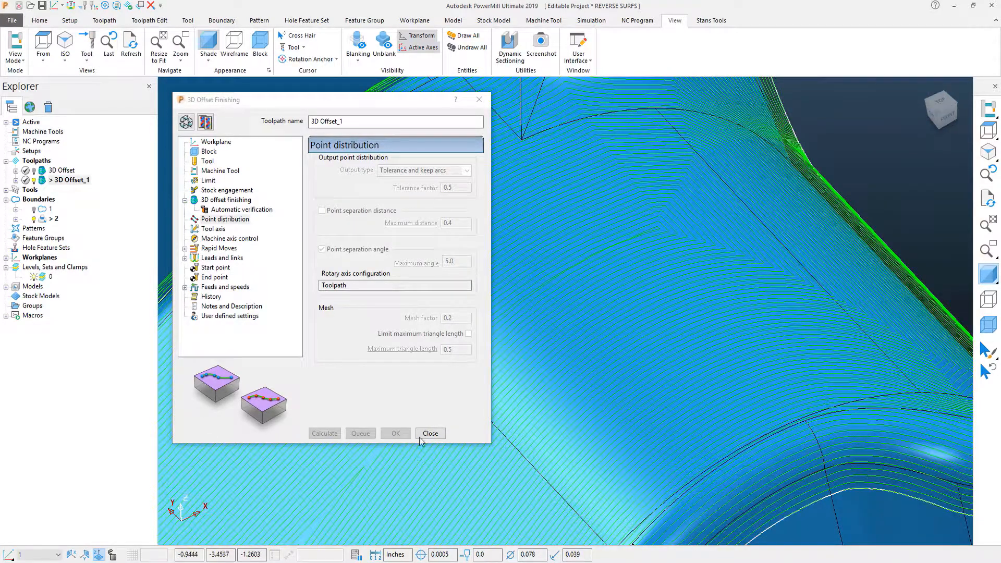
Close settings, show fine triangles unshaded, and make 3D Offset_1 active.
{"action": "left_click", "coordinate": [430, 432]}
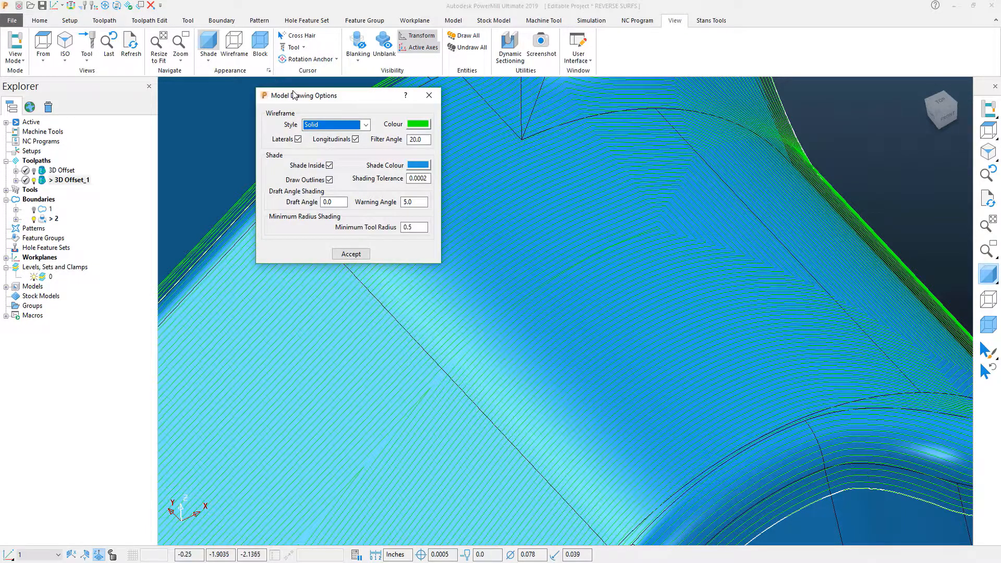
{"action": "left_click_drag", "start_coordinate": [307, 95], "coordinate": [249, 77]}
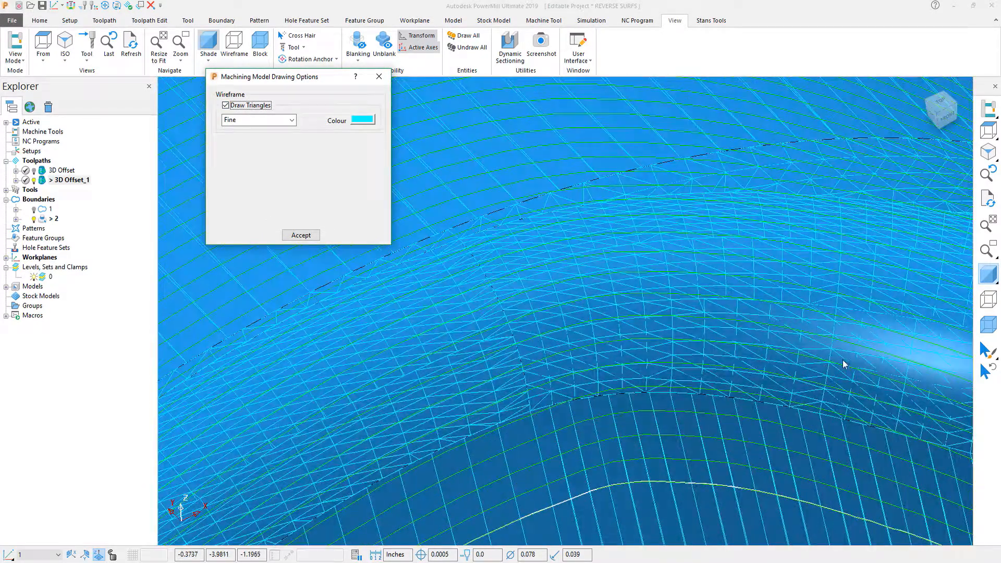
{"action": "left_click", "coordinate": [208, 45]}
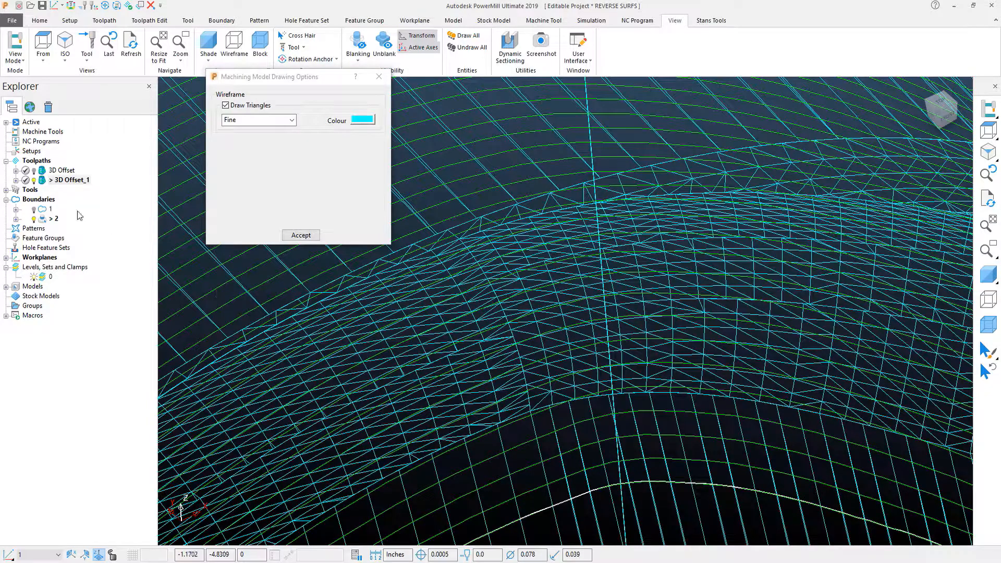
{"action": "left_click", "coordinate": [72, 179]}
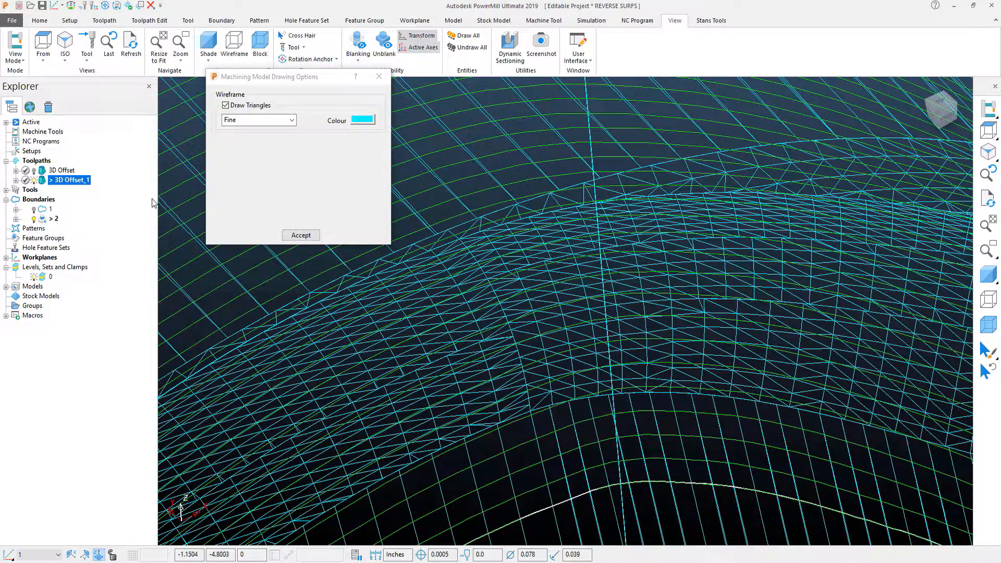